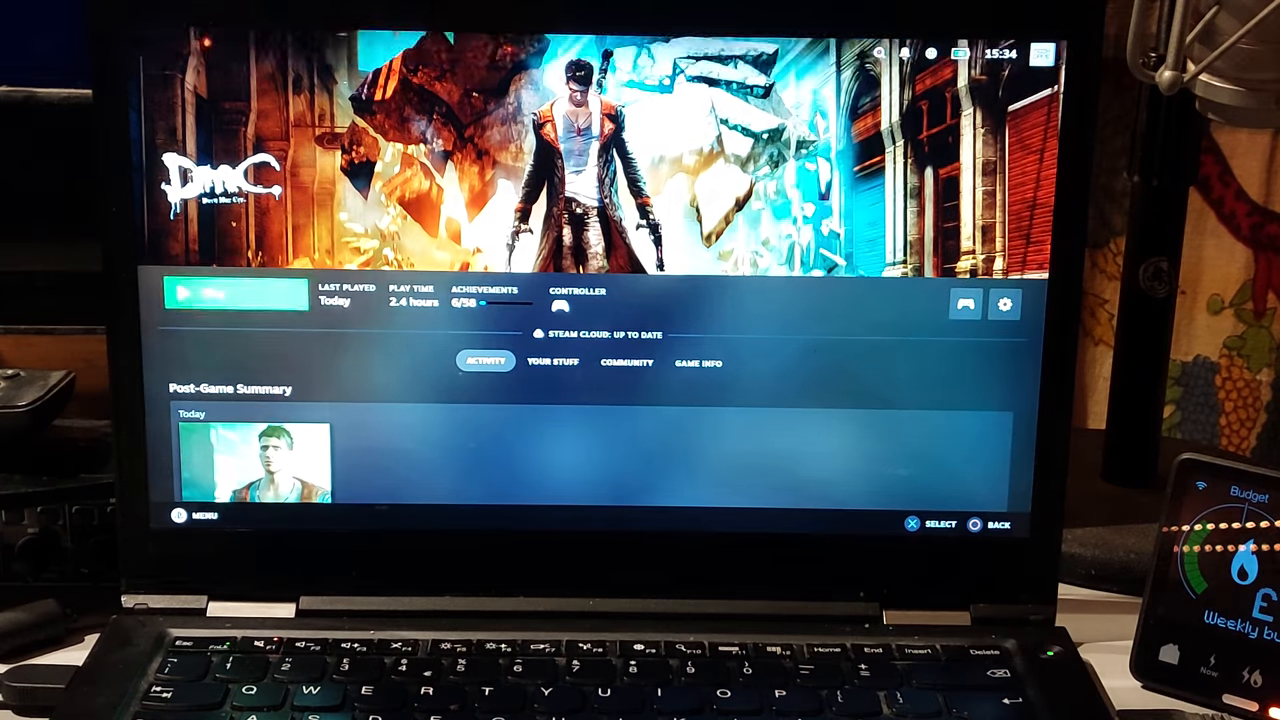
Step: Start DmC: Devil May Cry with the Play button on its Steam Big Picture page
click(235, 296)
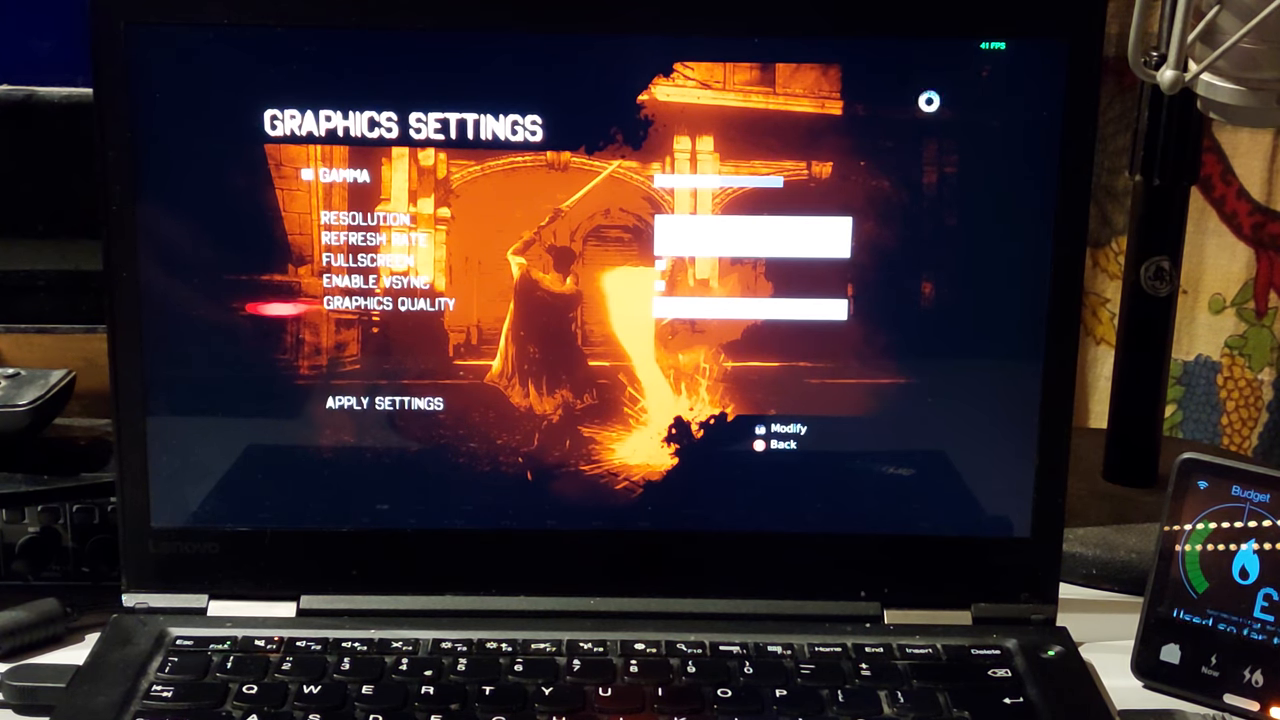
key(down)
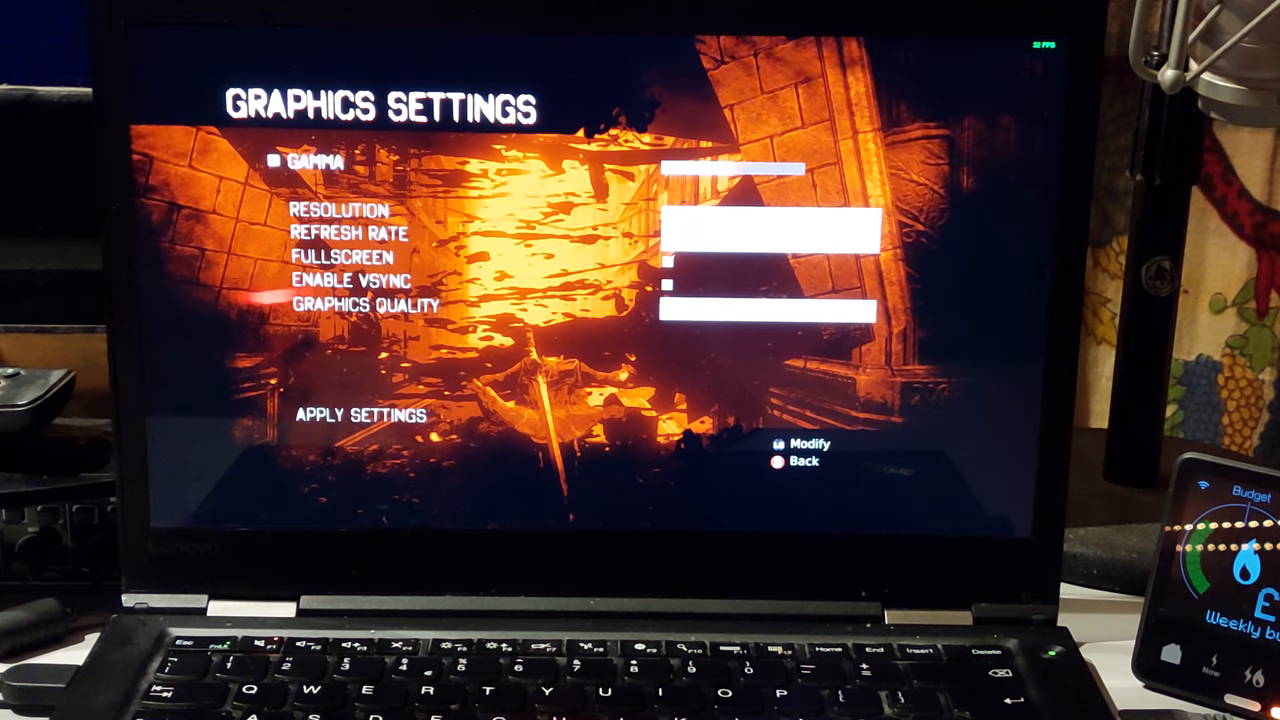
Step: Move the graphics menu selection down from Gamma to Resolution
key(down)
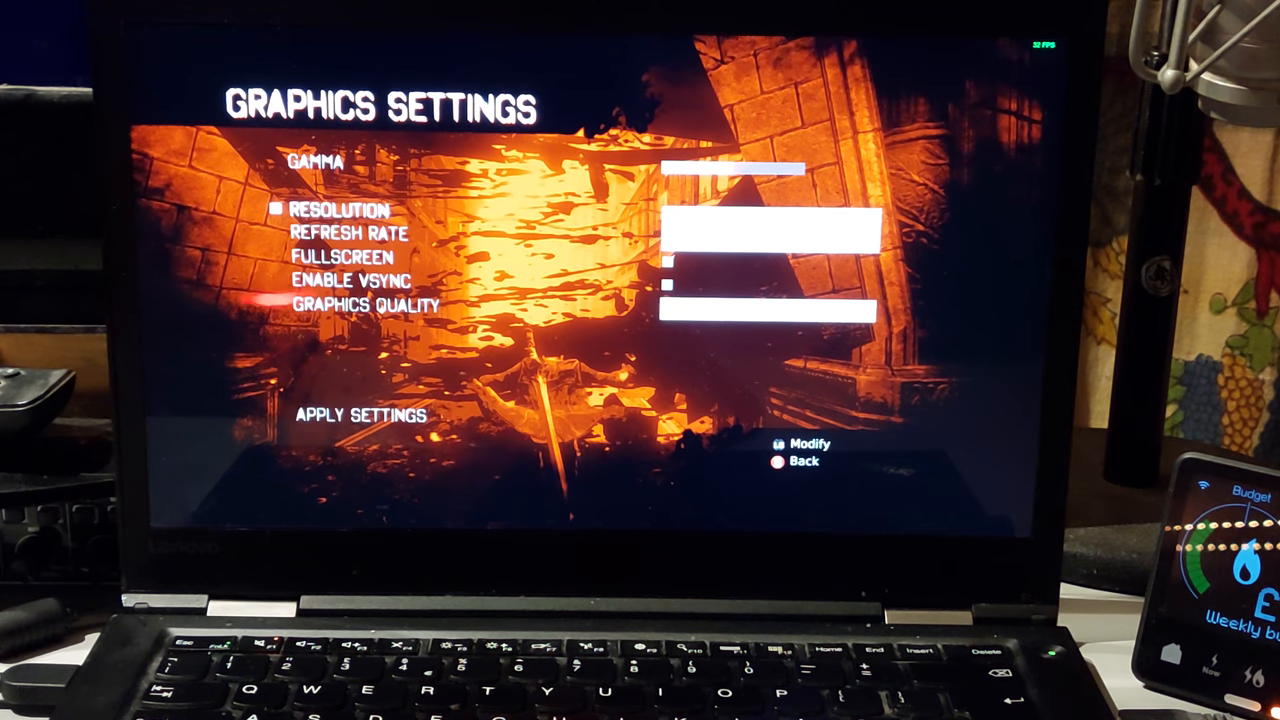